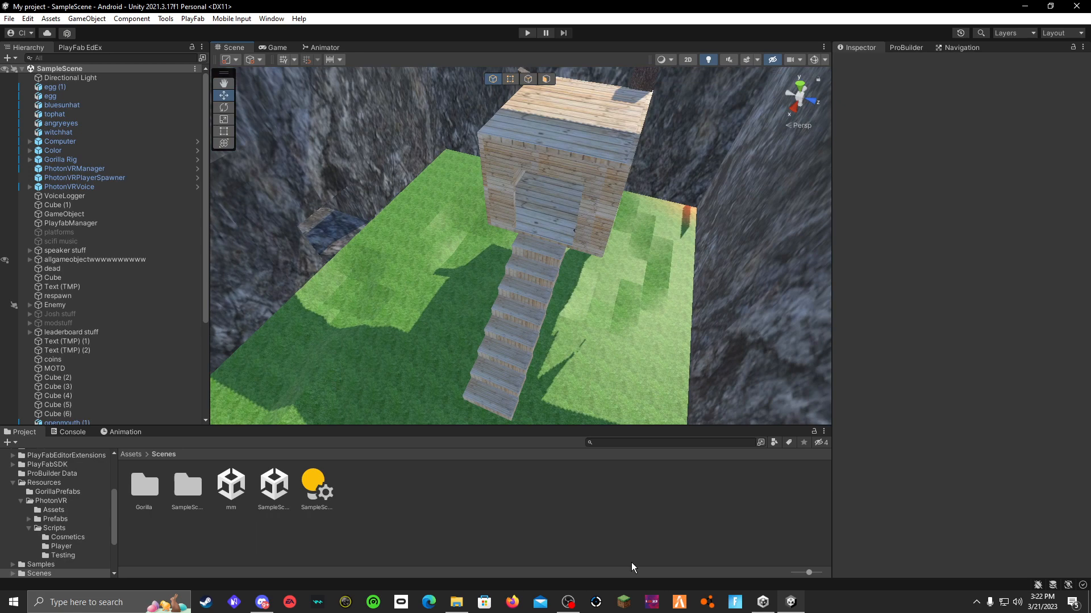
Step: Open File Explorer, then show Discord's game-code-computer channel with Code.unitypackage
{"action": "left_click", "coordinate": [456, 602]}
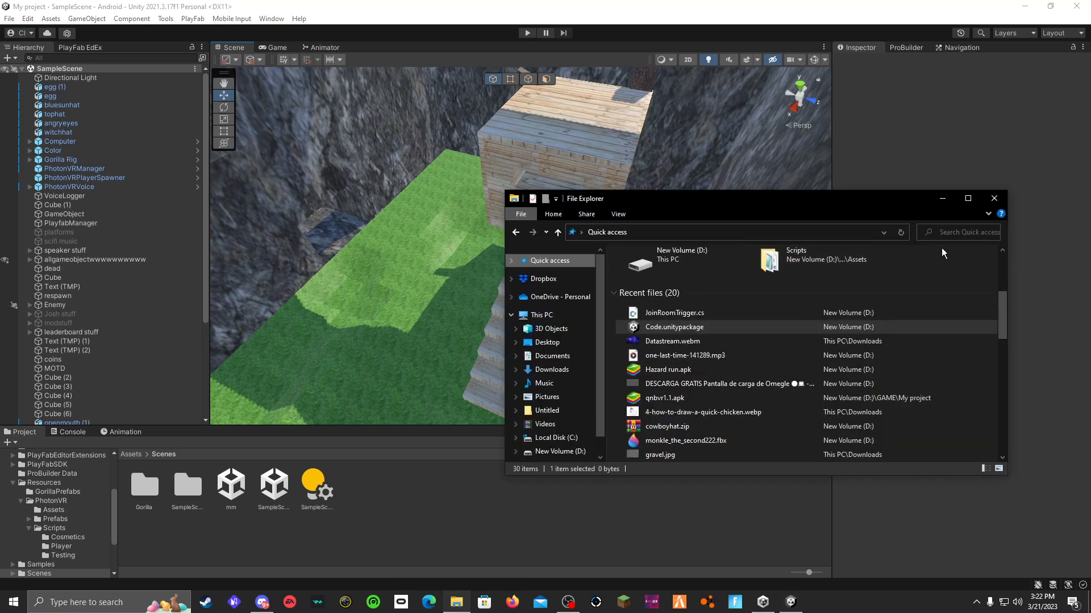
{"action": "left_click", "coordinate": [993, 198]}
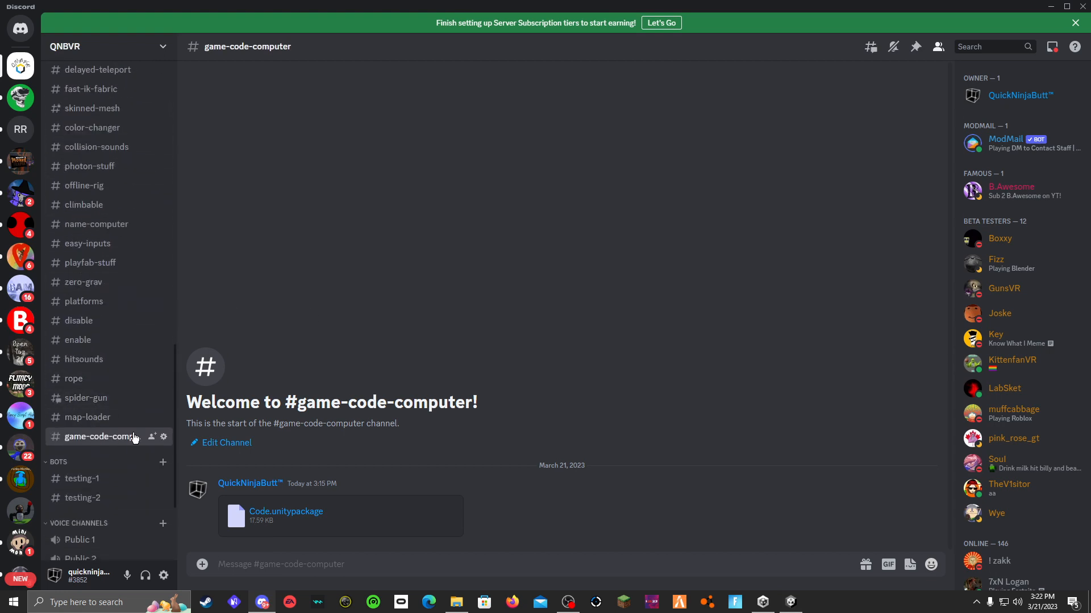
{"action": "mouse_move", "coordinate": [466, 525]}
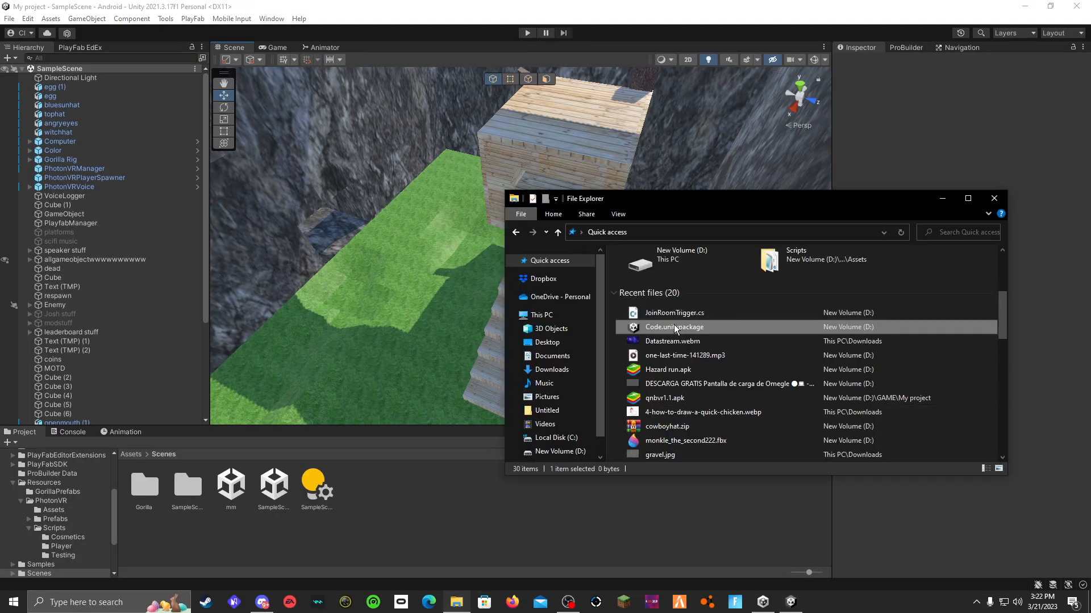
Step: Open Code.unitypackage with Unity and import all its prefab and room scripts
{"action": "double_click", "coordinate": [672, 327]}
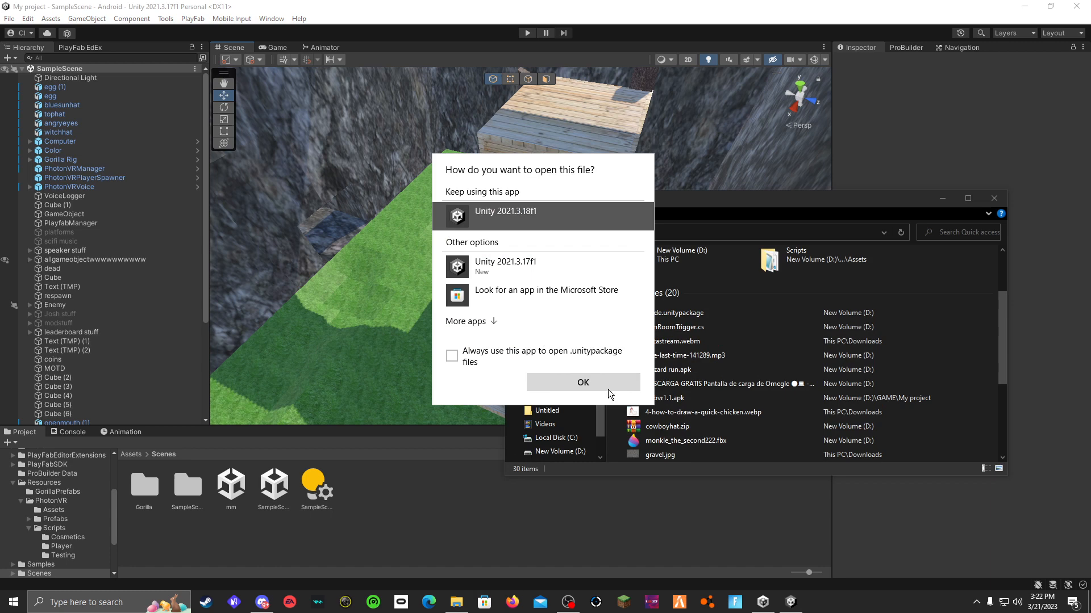
{"action": "left_click", "coordinate": [582, 381]}
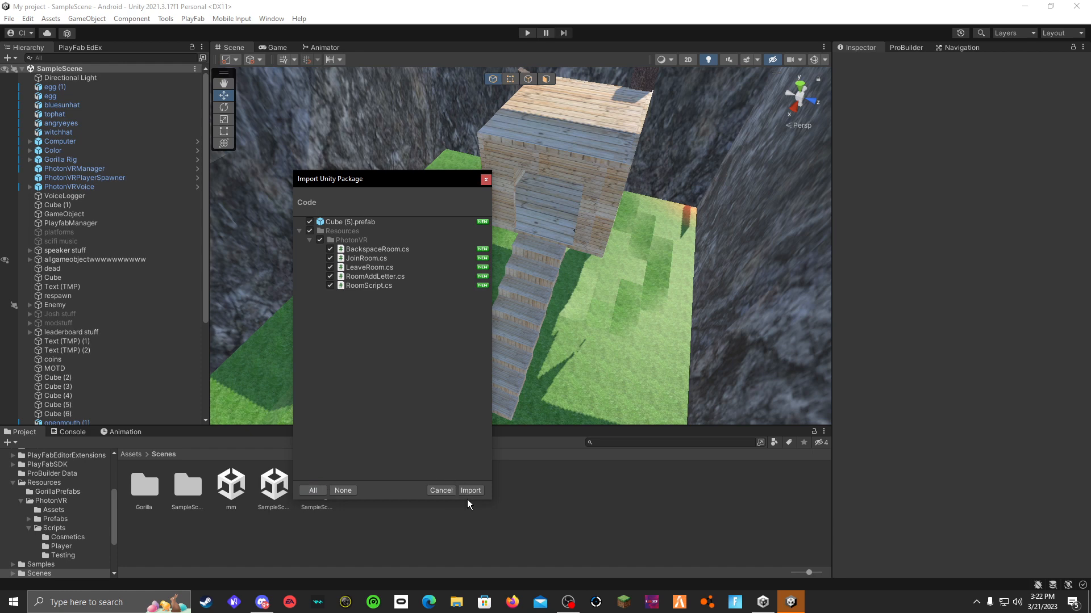
{"action": "left_click", "coordinate": [470, 490]}
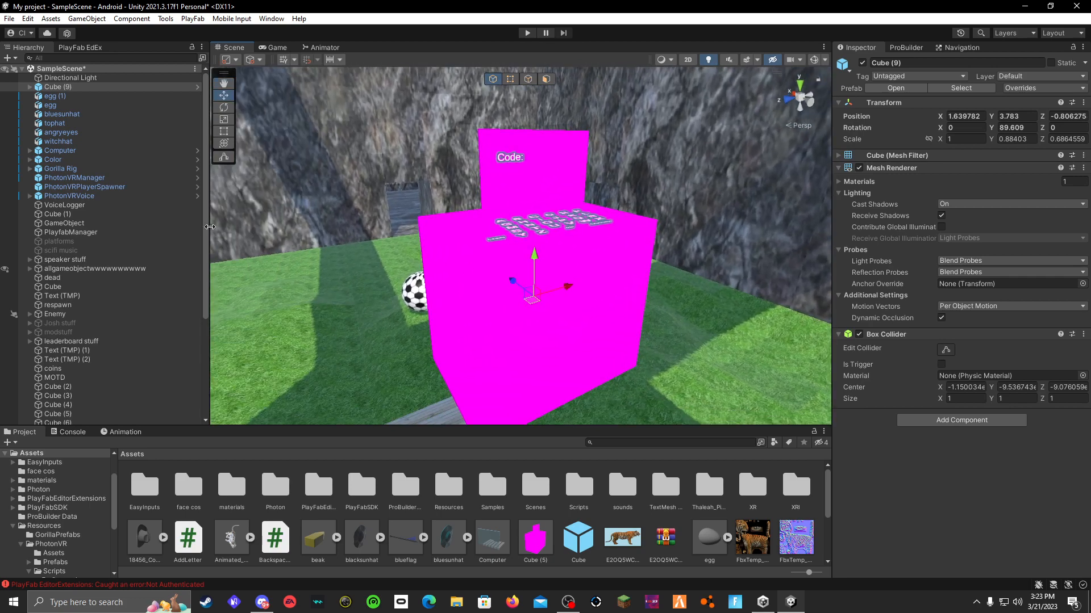
Step: Unpack the Cube (9) code computer prefab completely
{"action": "right_click", "coordinate": [58, 86]}
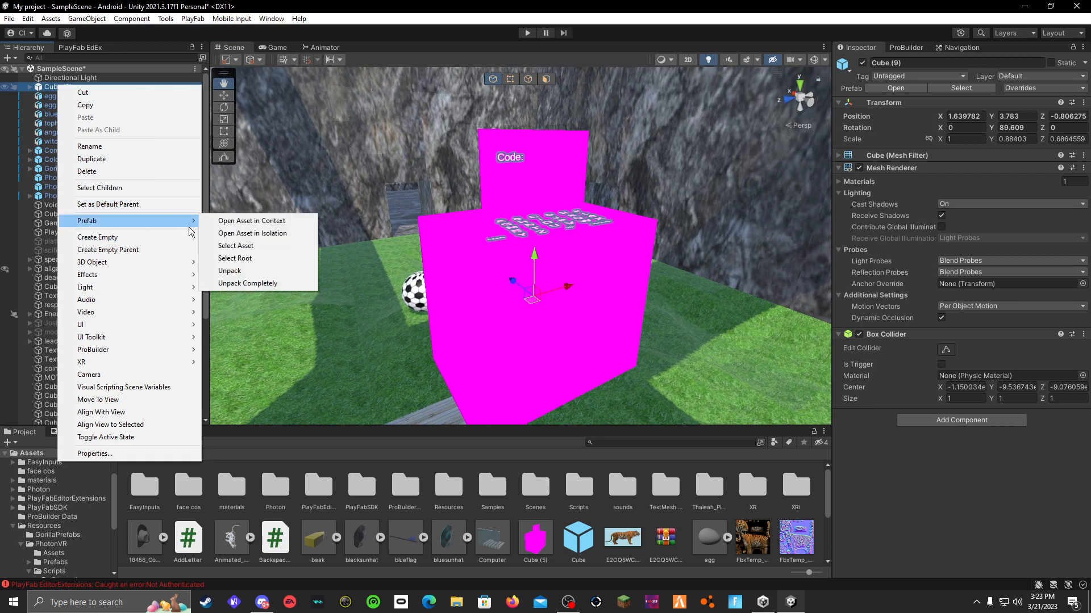
{"action": "mouse_move", "coordinate": [258, 283]}
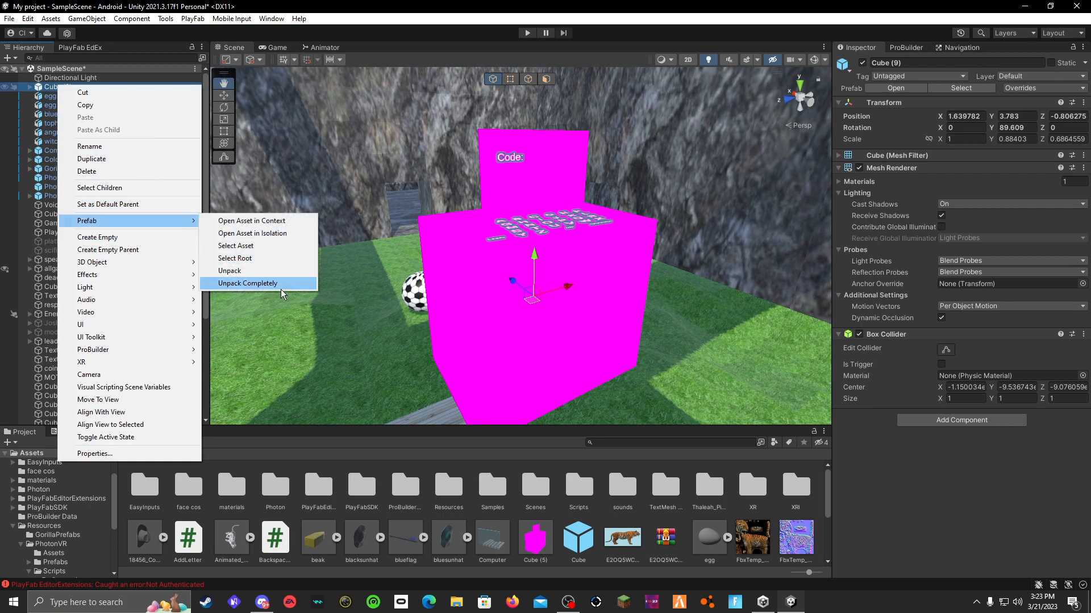
{"action": "left_click", "coordinate": [248, 282]}
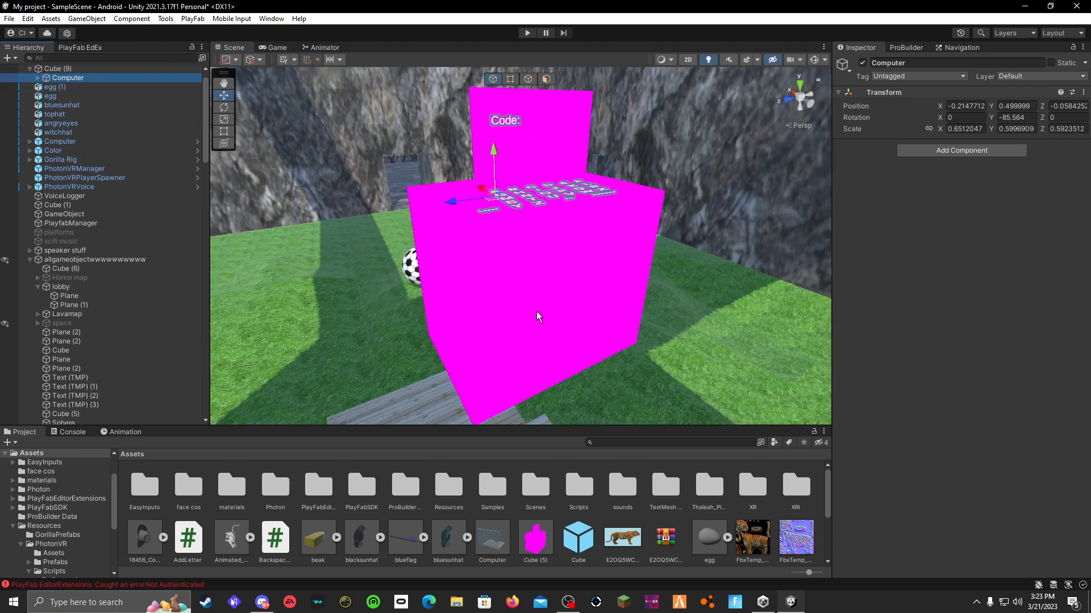
Step: Expand Computer and inspect its Monitor and Keyboard children, including RoomScript
{"action": "left_click", "coordinate": [30, 77]}
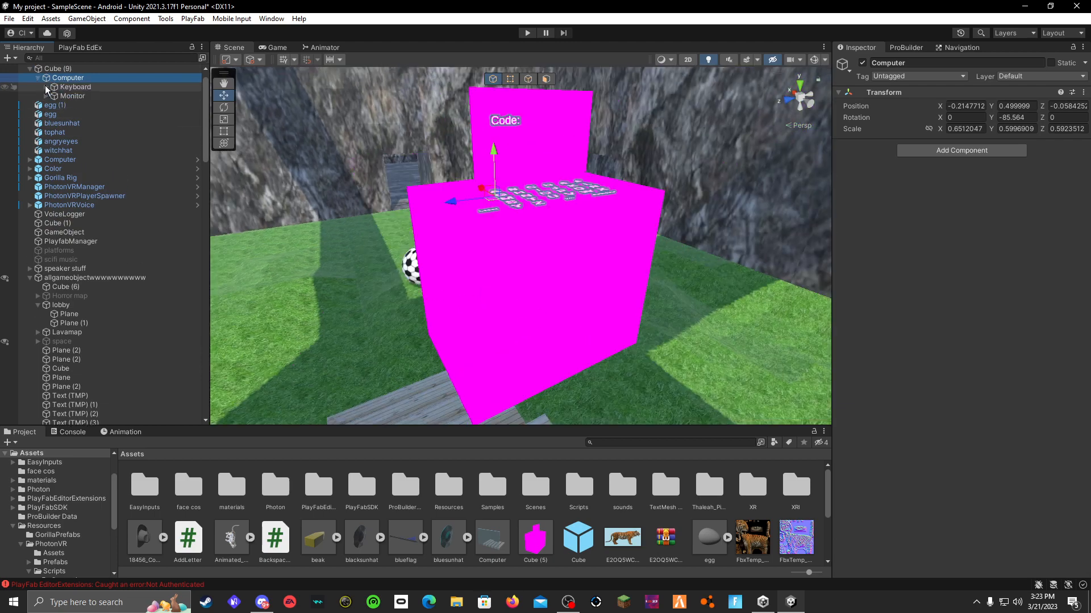
{"action": "left_click", "coordinate": [73, 96]}
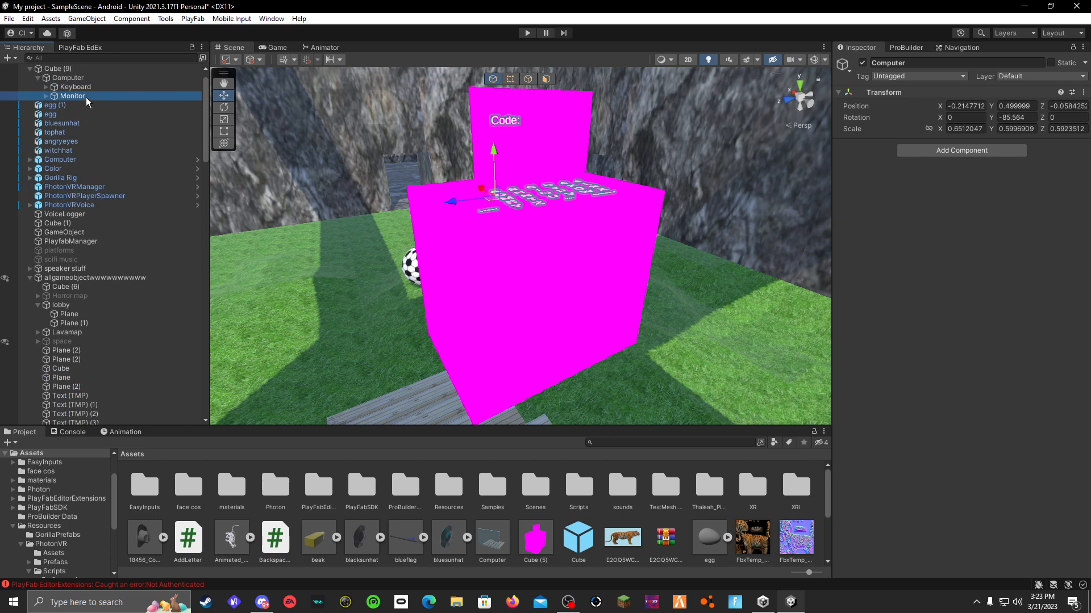
{"action": "left_click", "coordinate": [75, 87]}
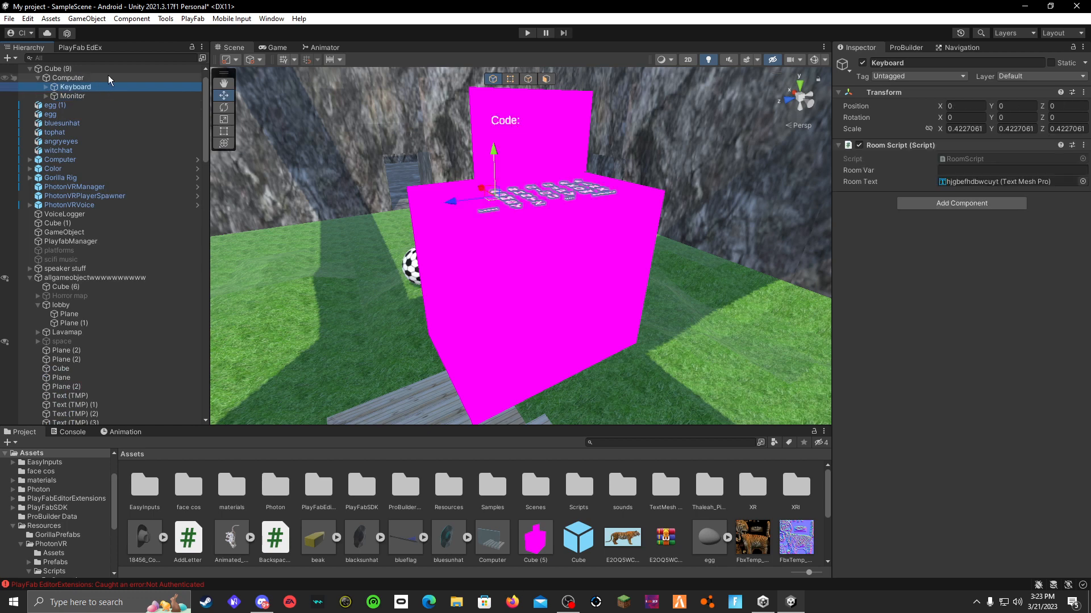
{"action": "left_click", "coordinate": [68, 77]}
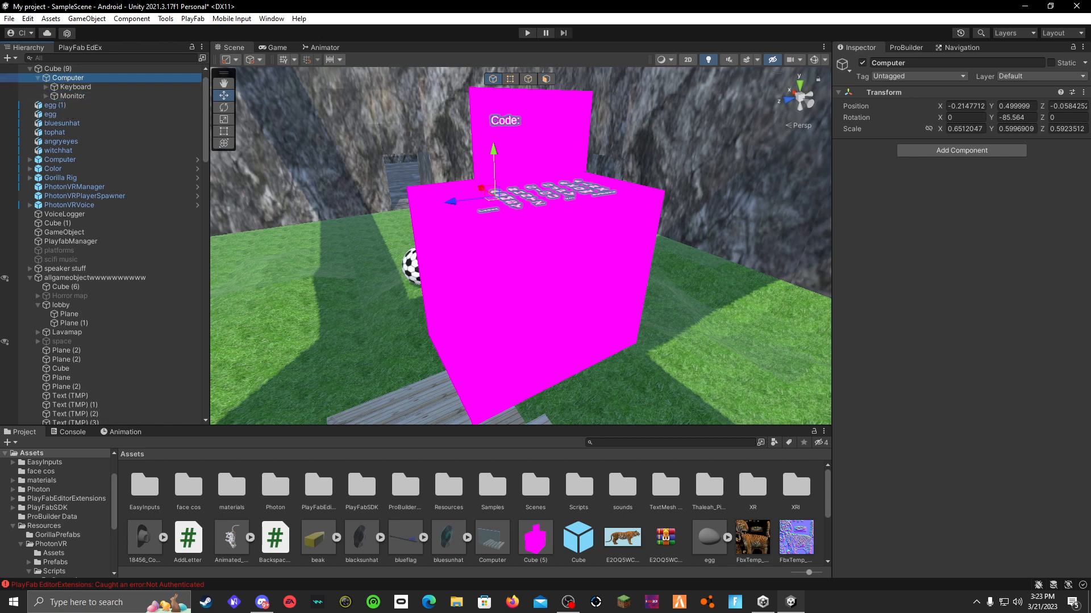
{"action": "left_click", "coordinate": [49, 68]}
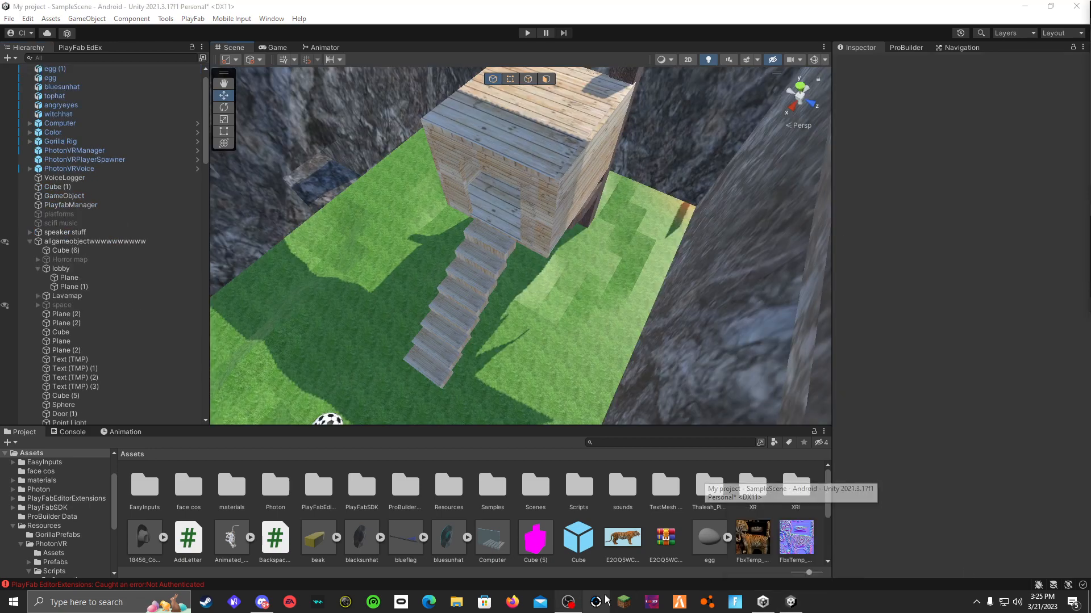
Step: Switch to Discord and scroll through the server's channel list
{"action": "left_click", "coordinate": [262, 602]}
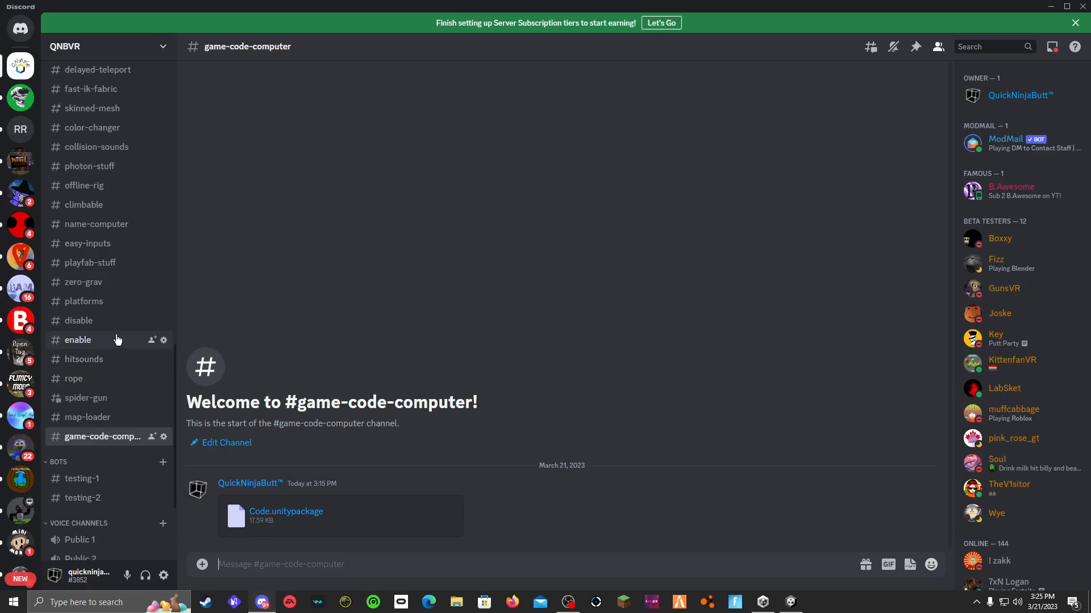
{"action": "mouse_move", "coordinate": [99, 511]}
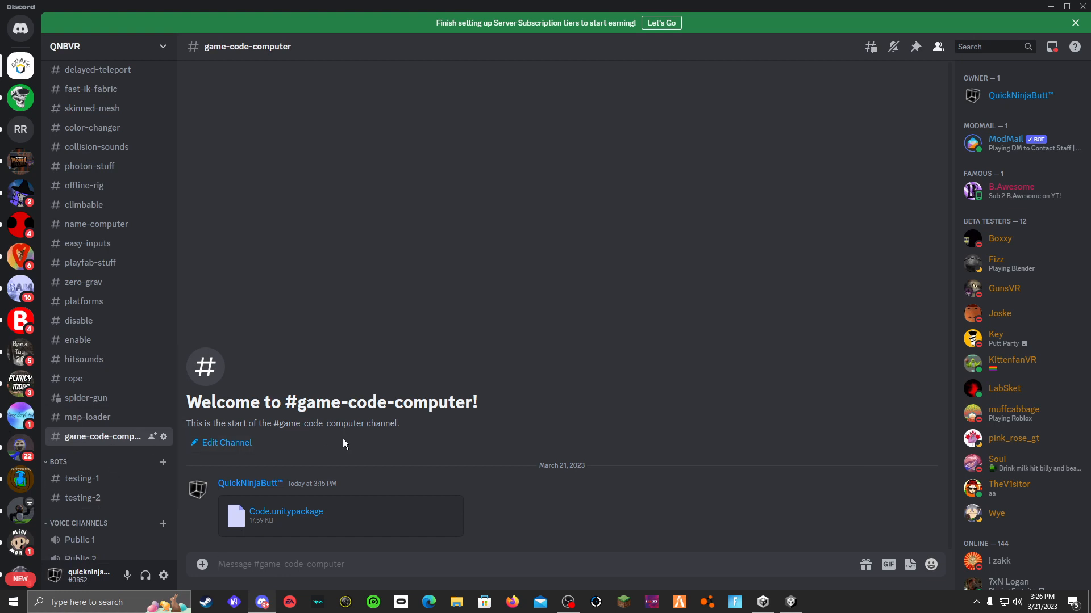
{"action": "mouse_move", "coordinate": [465, 340]}
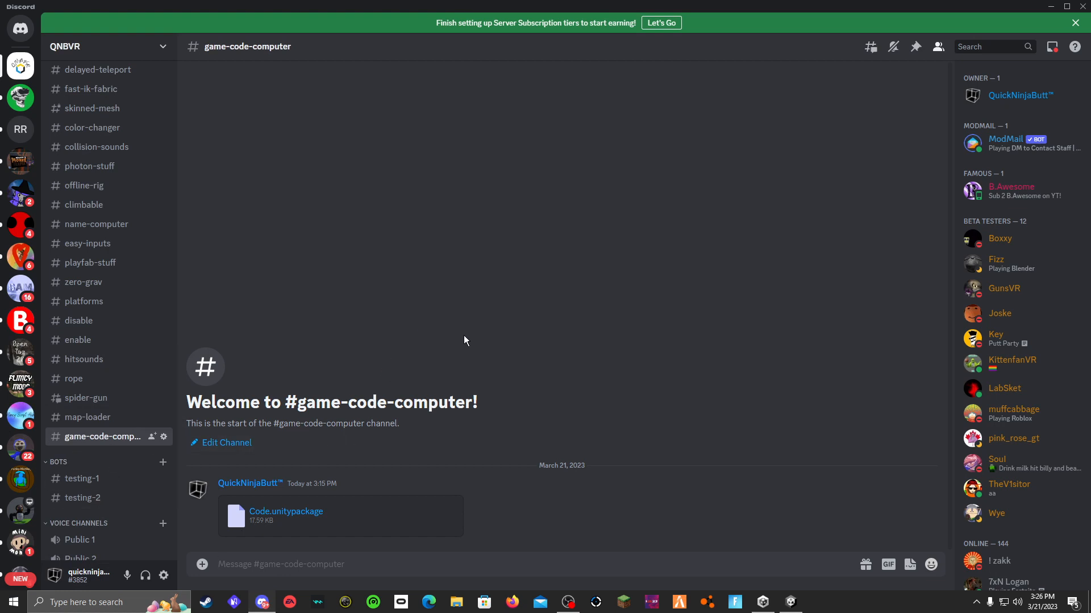
{"action": "mouse_move", "coordinate": [270, 432]}
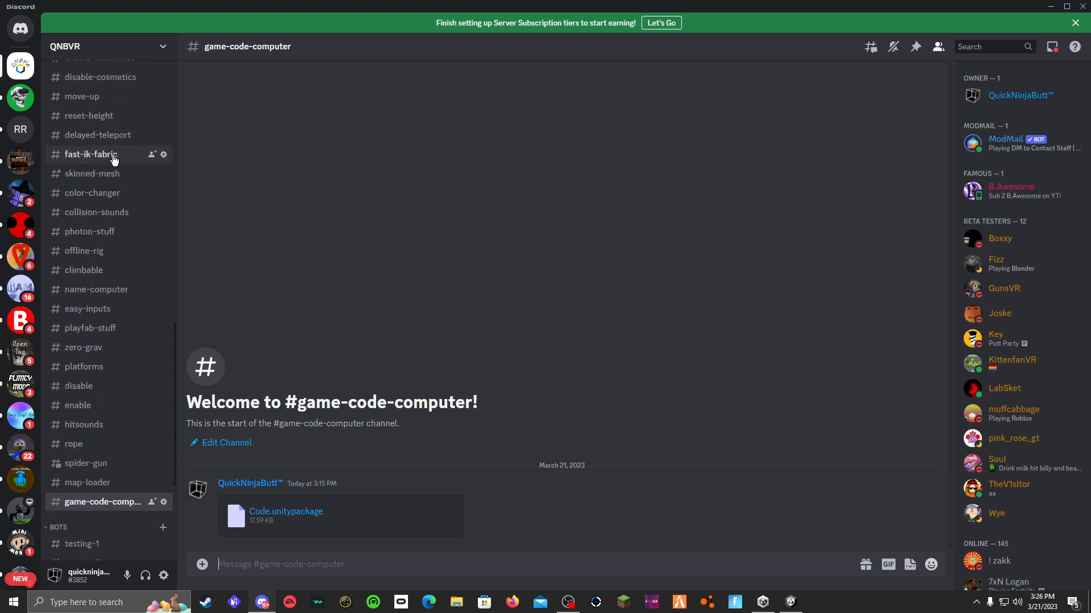
{"action": "scroll", "scroll_direction": "down", "scroll_amount": 3}
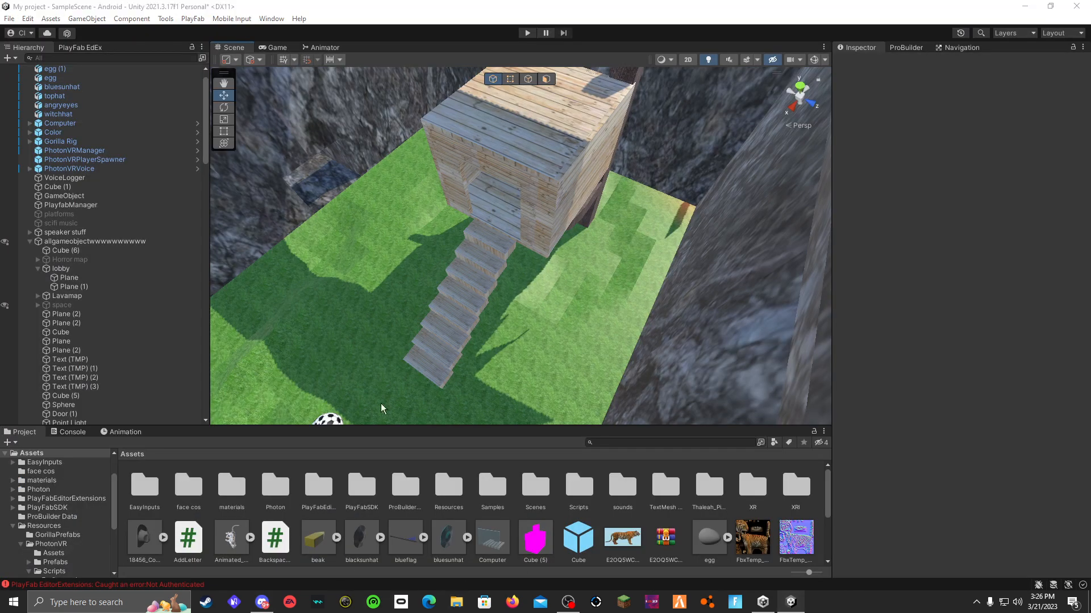
Step: Re-import the Code package, dismiss 'Nothing to import', and place the computer in the lobby
{"action": "left_click", "coordinate": [456, 602]}
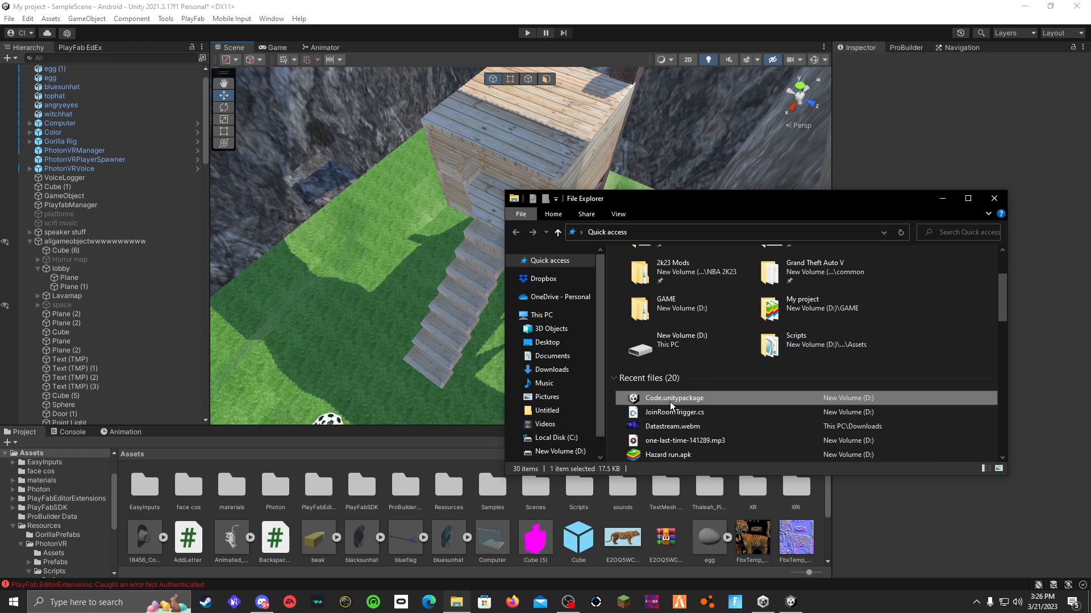
{"action": "double_click", "coordinate": [673, 397]}
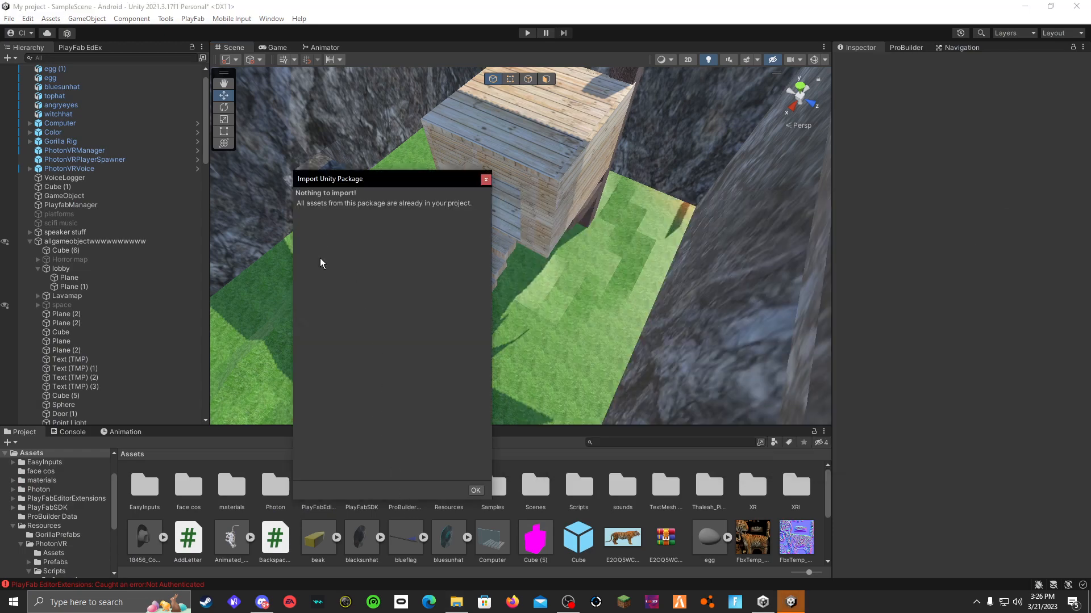
{"action": "mouse_move", "coordinate": [408, 505]}
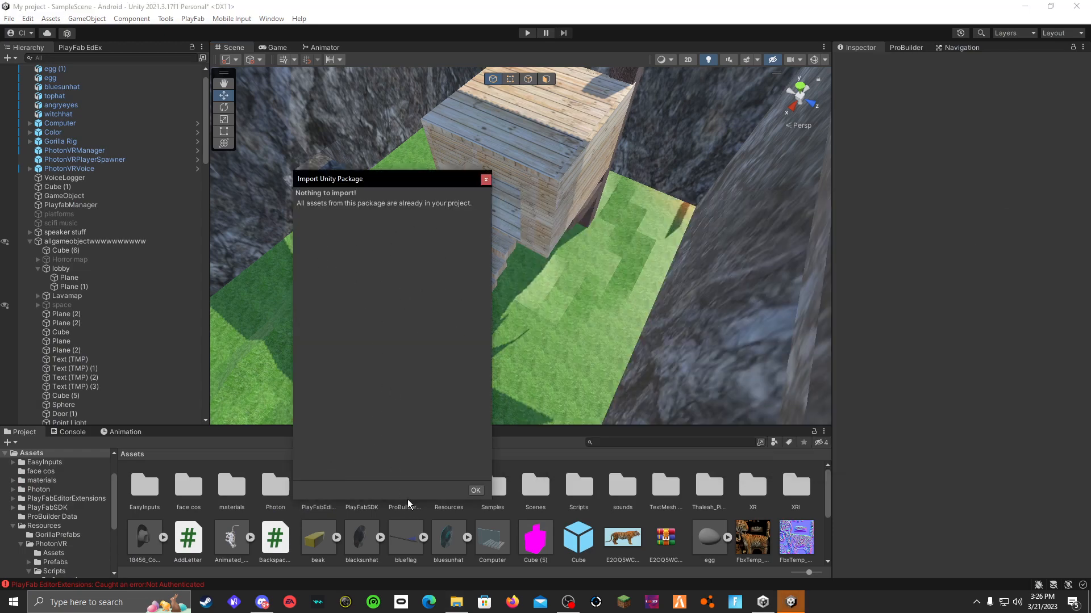
{"action": "left_click", "coordinate": [476, 490]}
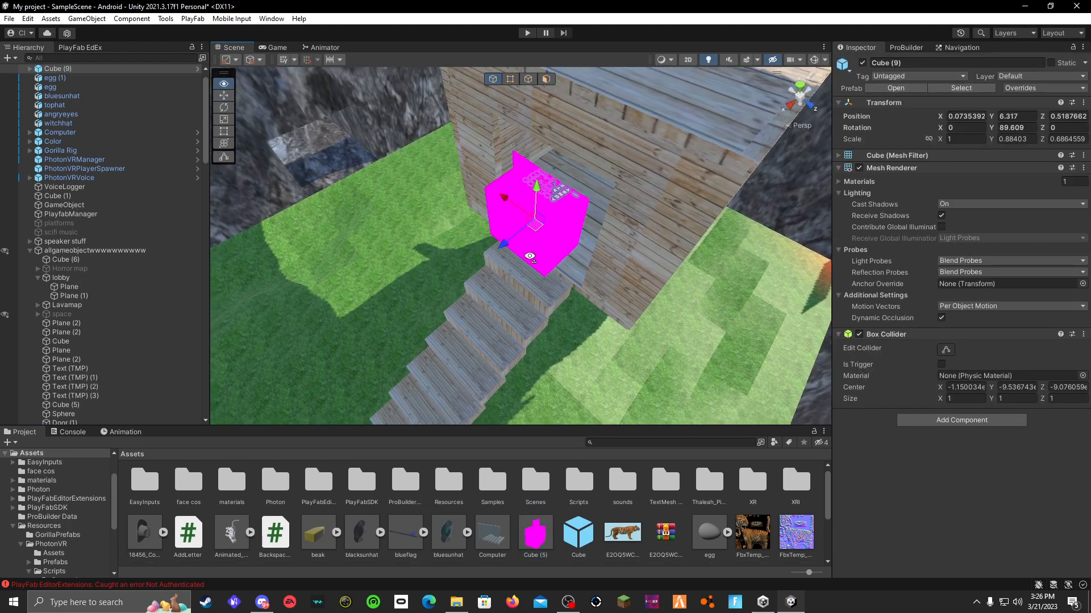
{"action": "right_click", "coordinate": [57, 69]}
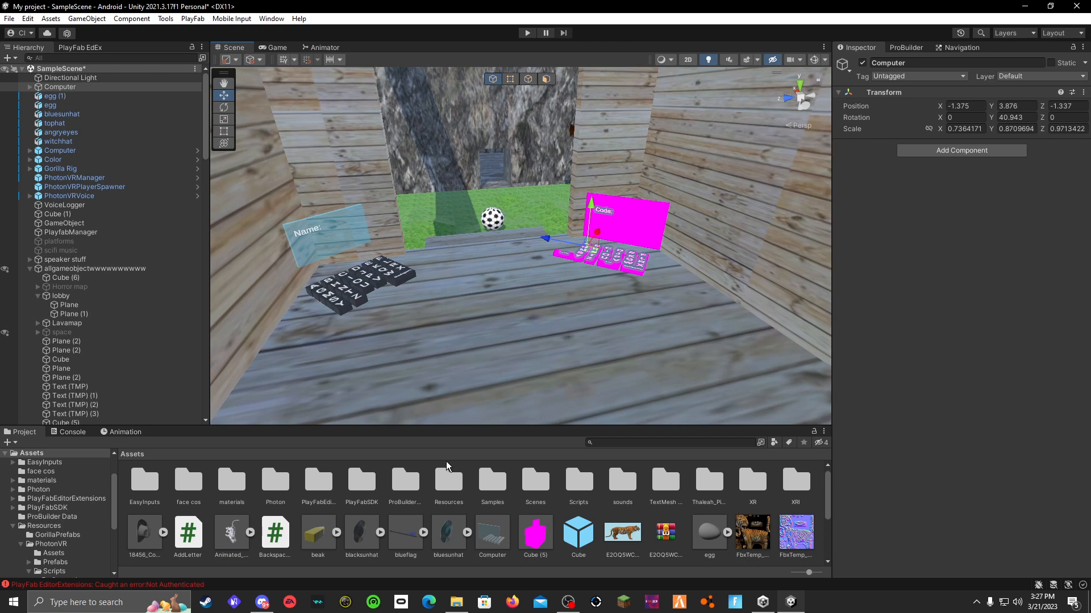
{"action": "mouse_move", "coordinate": [537, 473]}
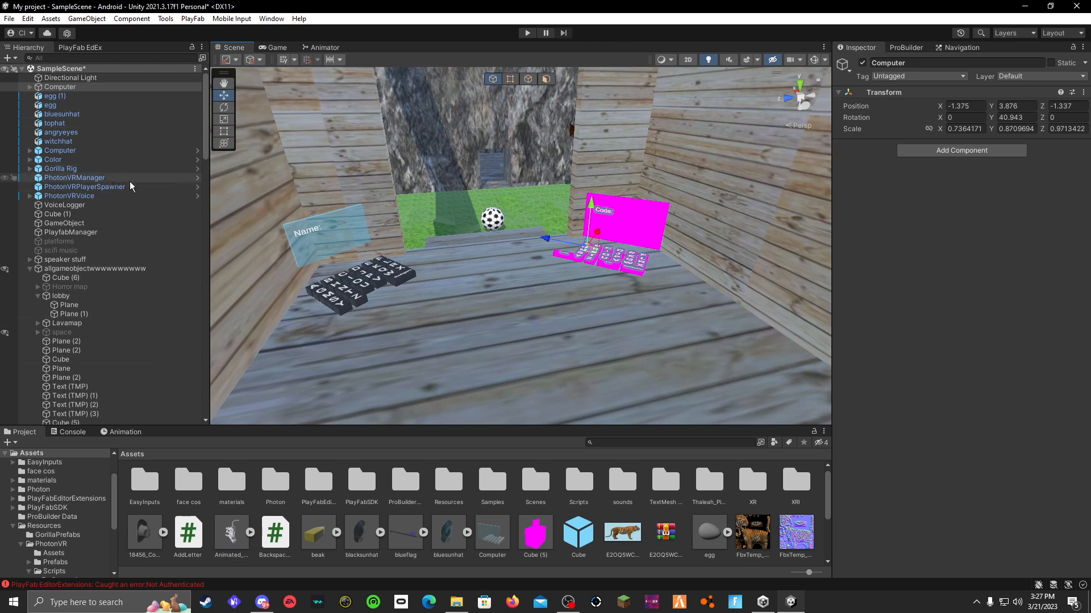
Step: Turn off automatic room joining on connect in PhotonVRManager
{"action": "left_click", "coordinate": [74, 177]}
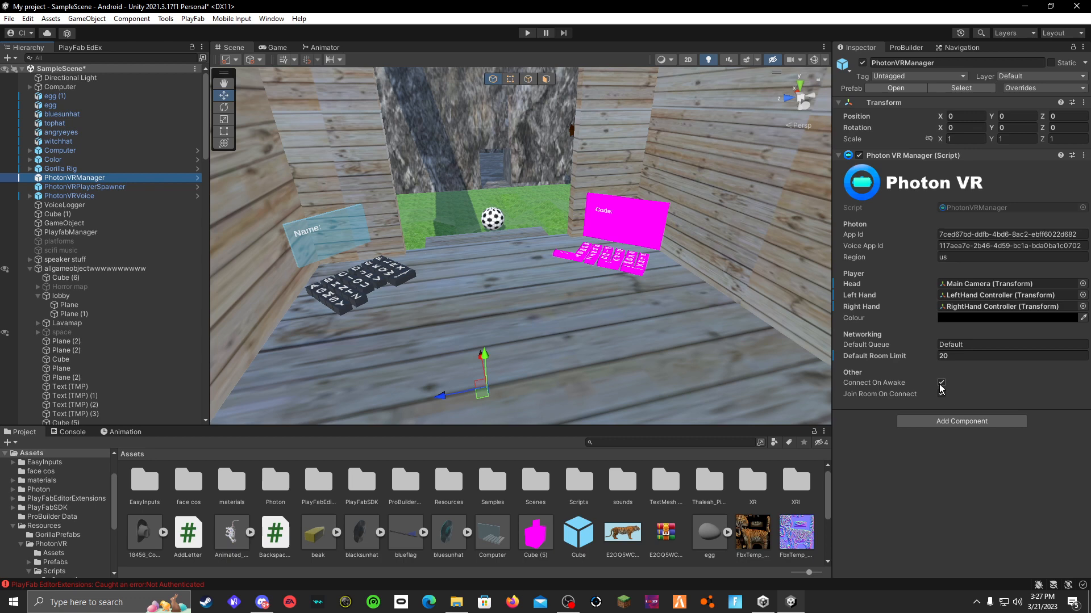
{"action": "left_click", "coordinate": [941, 394]}
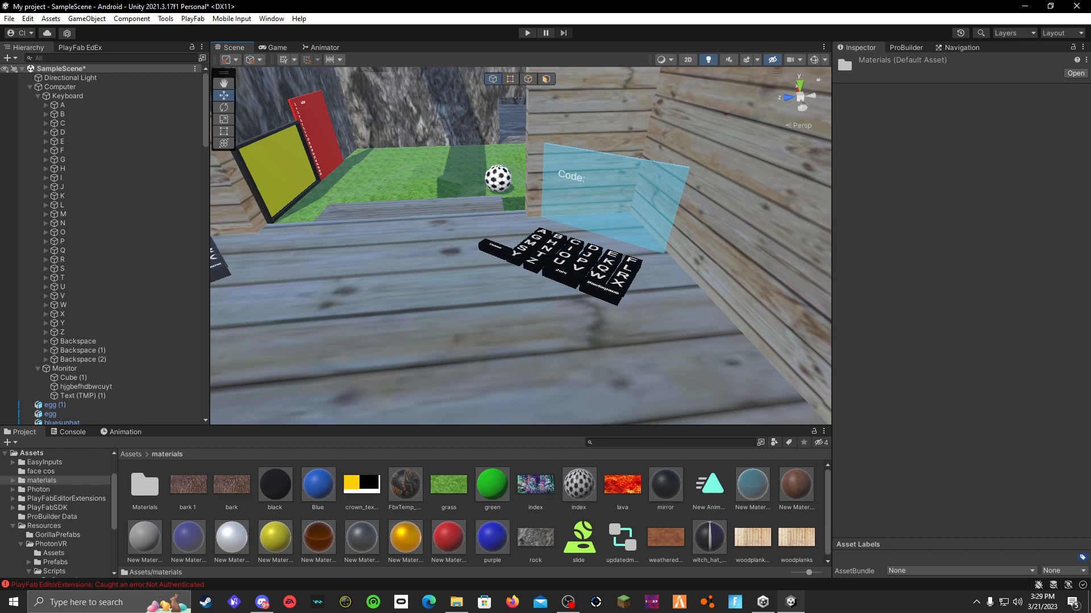
Step: Search the Project for 'leave' to preview the LeaveRoom script
{"action": "type", "text": "leave"}
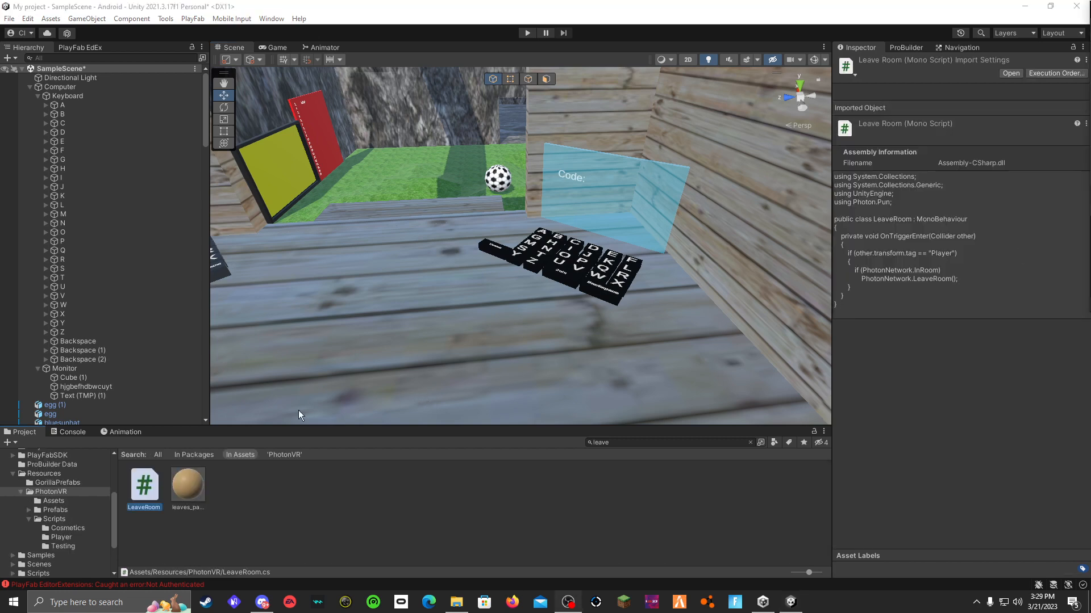
{"action": "mouse_move", "coordinate": [232, 442]}
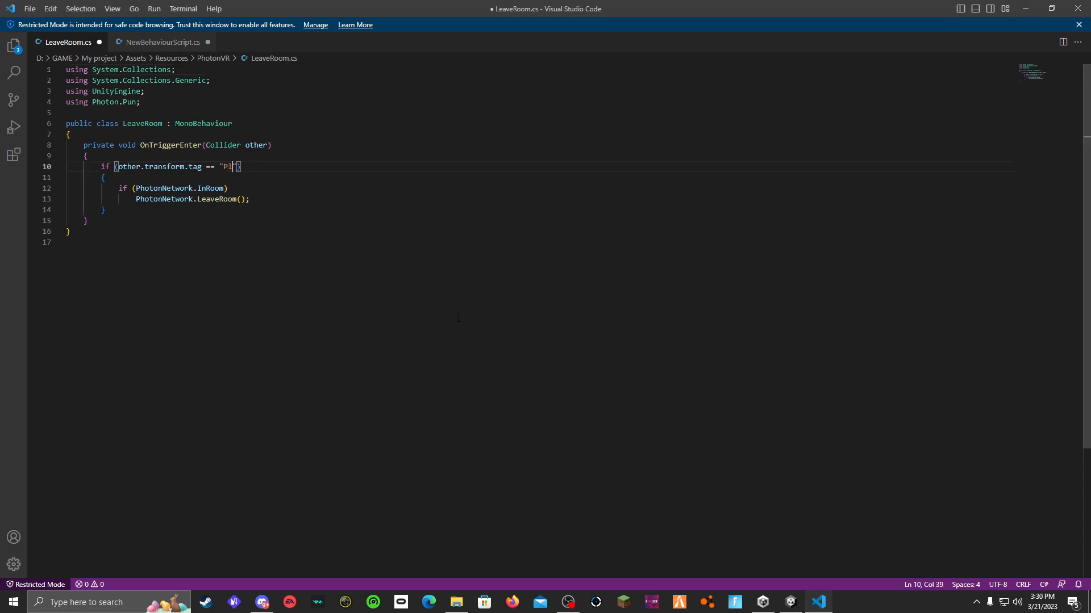
Step: Change LeaveRoom.cs's tag check from Player to HandTag and save
{"action": "type", "text": "and"}
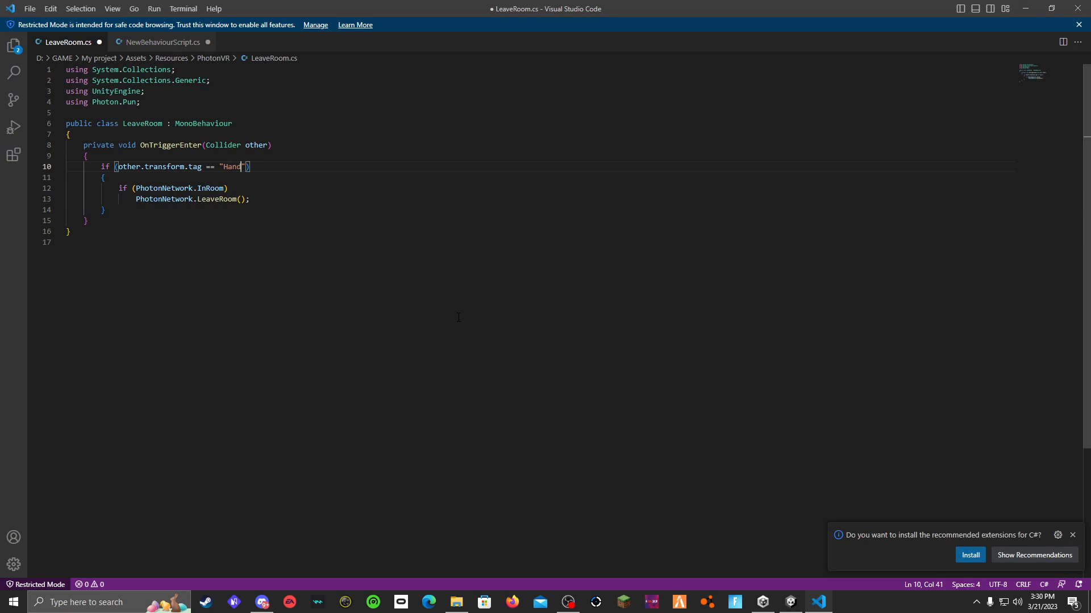
{"action": "type", "text": "Tag"}
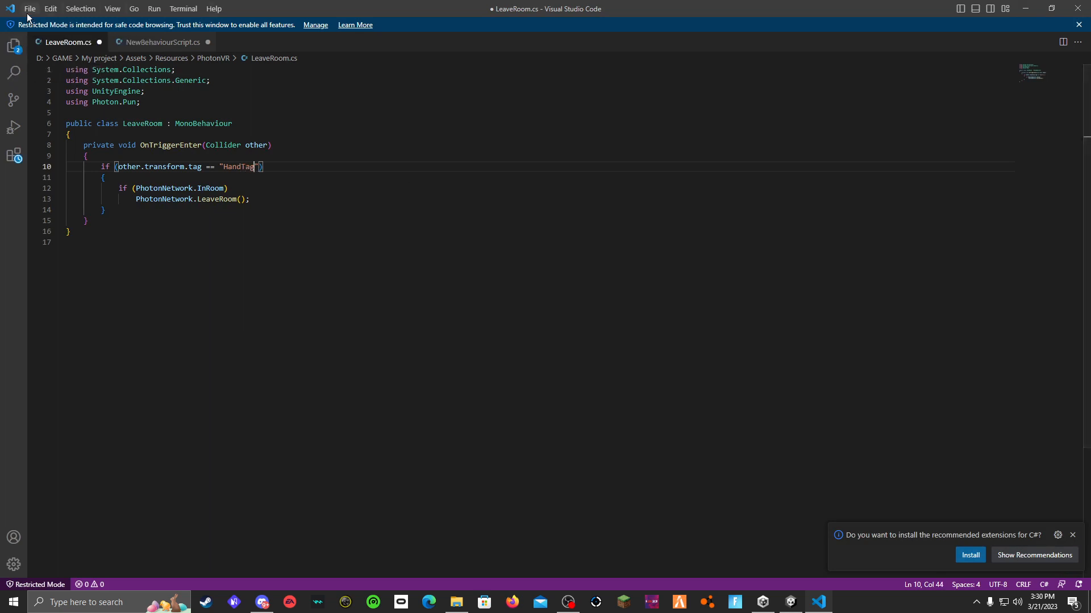
{"action": "key", "text": "ctrl+s"}
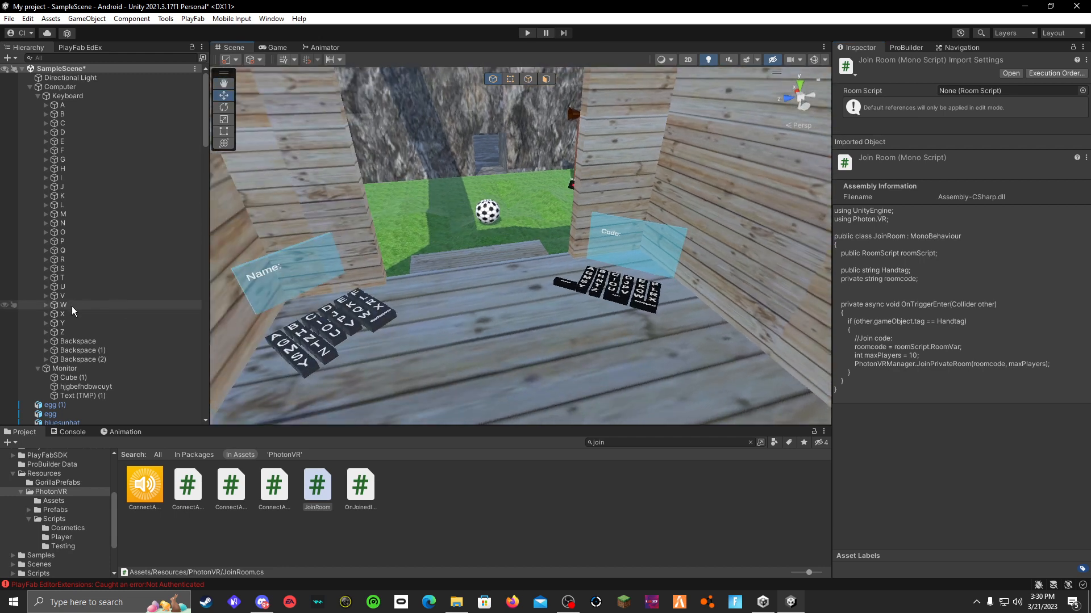
Step: Select and expand Gorilla Rig to check its hand Sphere is tagged HandTag
{"action": "scroll", "scroll_direction": "down", "scroll_amount": 3}
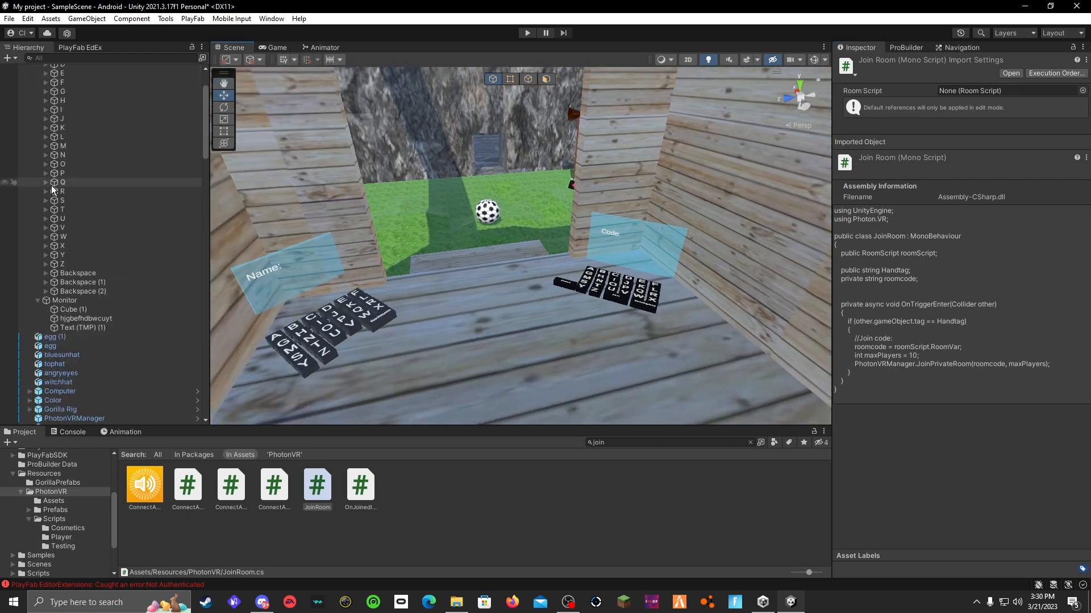
{"action": "left_click", "coordinate": [68, 273]}
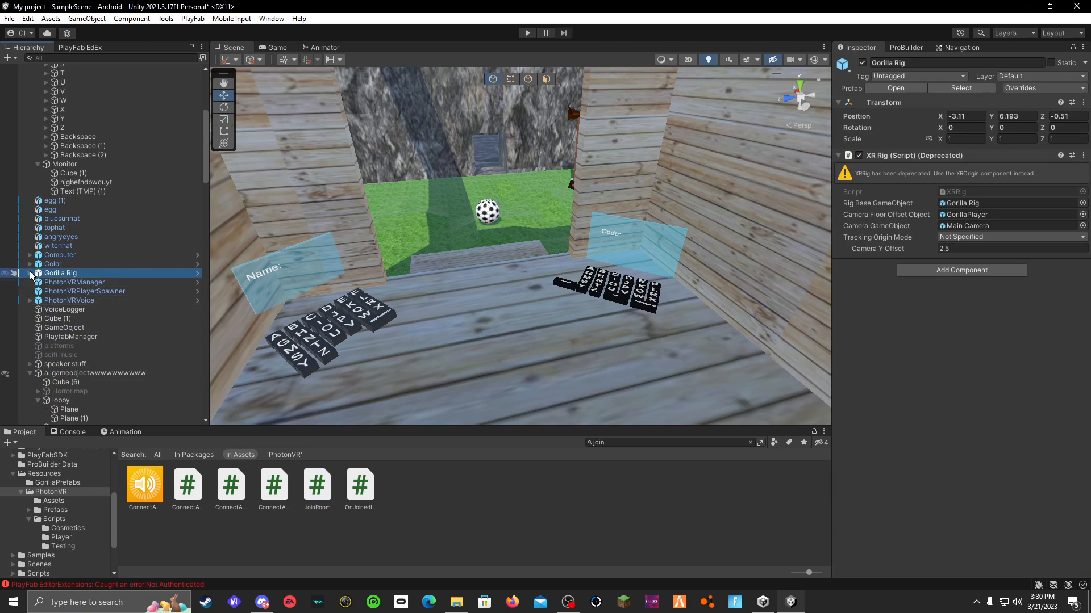
{"action": "left_click", "coordinate": [62, 282]}
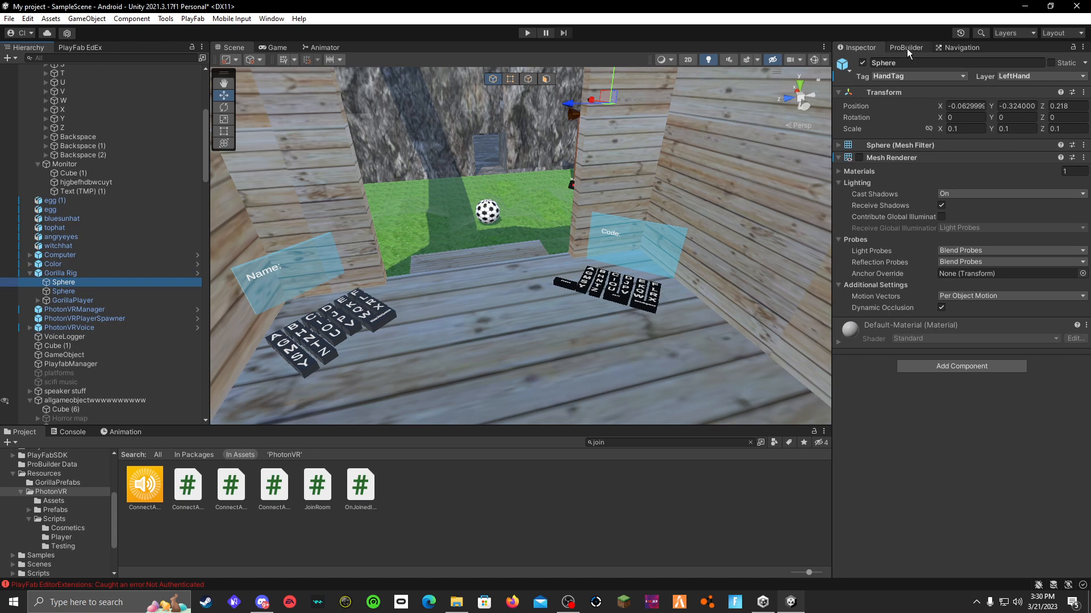
{"action": "mouse_move", "coordinate": [273, 506]}
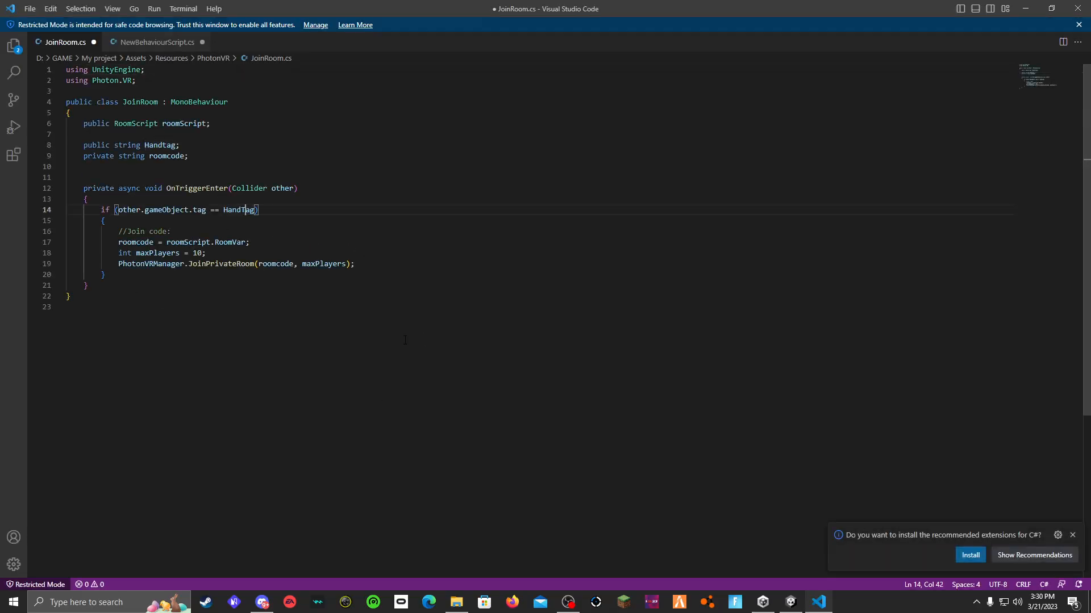
Step: Fix JoinRoom.cs's OnTriggerEnter comparison from Handtag to HandTag
{"action": "left_click", "coordinate": [30, 9]}
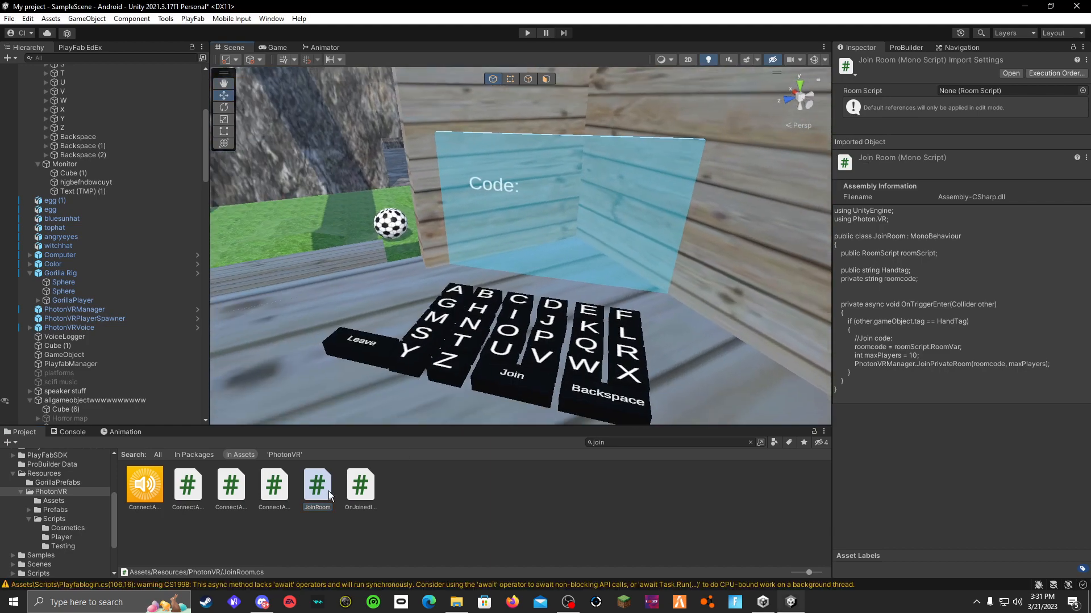
Step: Open the JoinRoom script for editing, then select the angryeyes object in the scene
{"action": "double_click", "coordinate": [316, 487]}
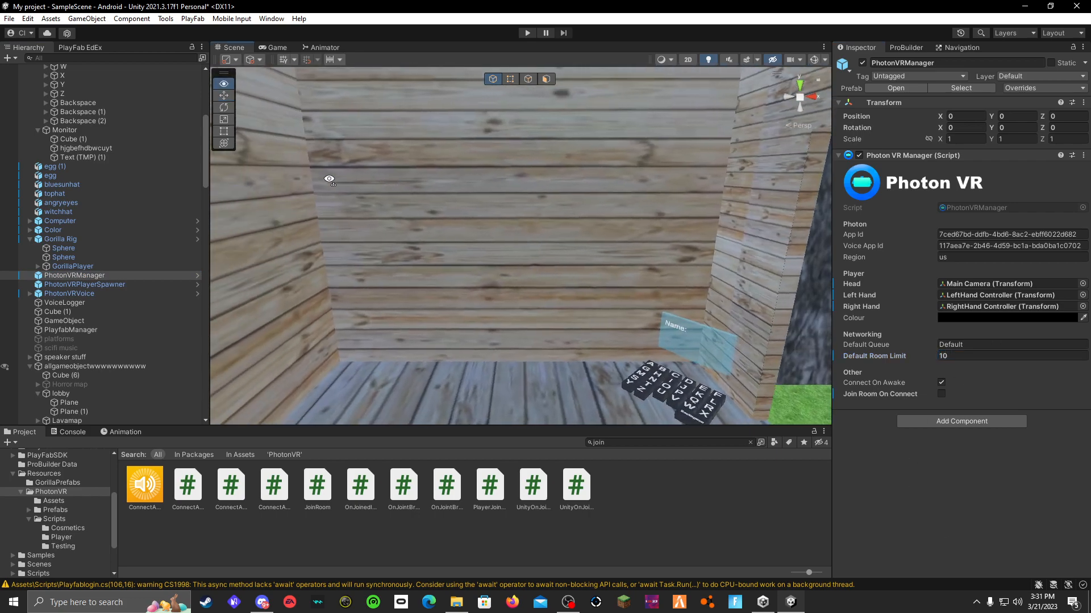
{"action": "left_click", "coordinate": [61, 203]}
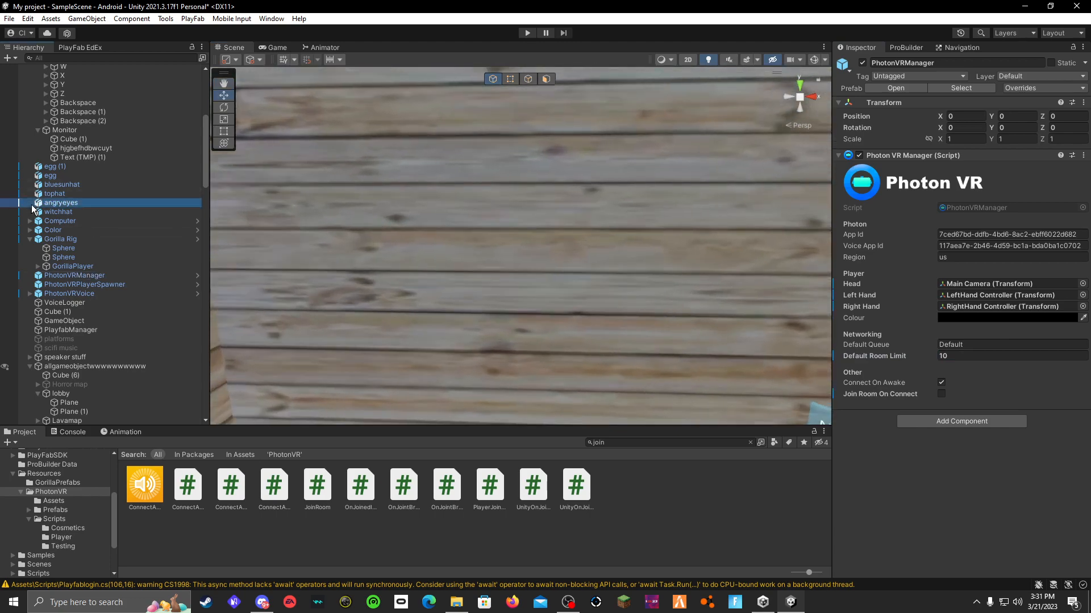
{"action": "left_click", "coordinate": [61, 203]}
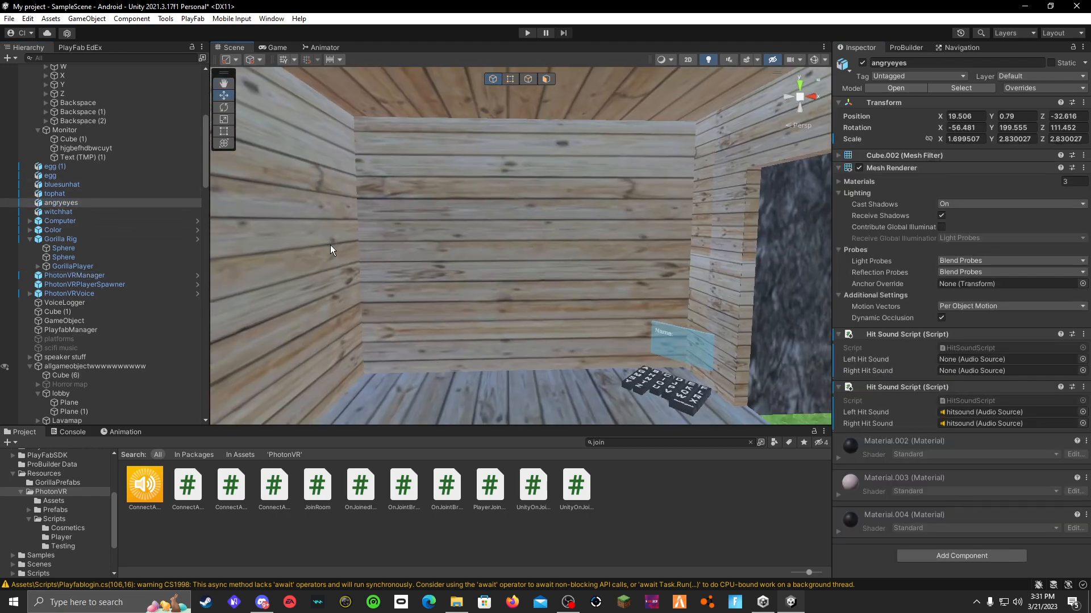